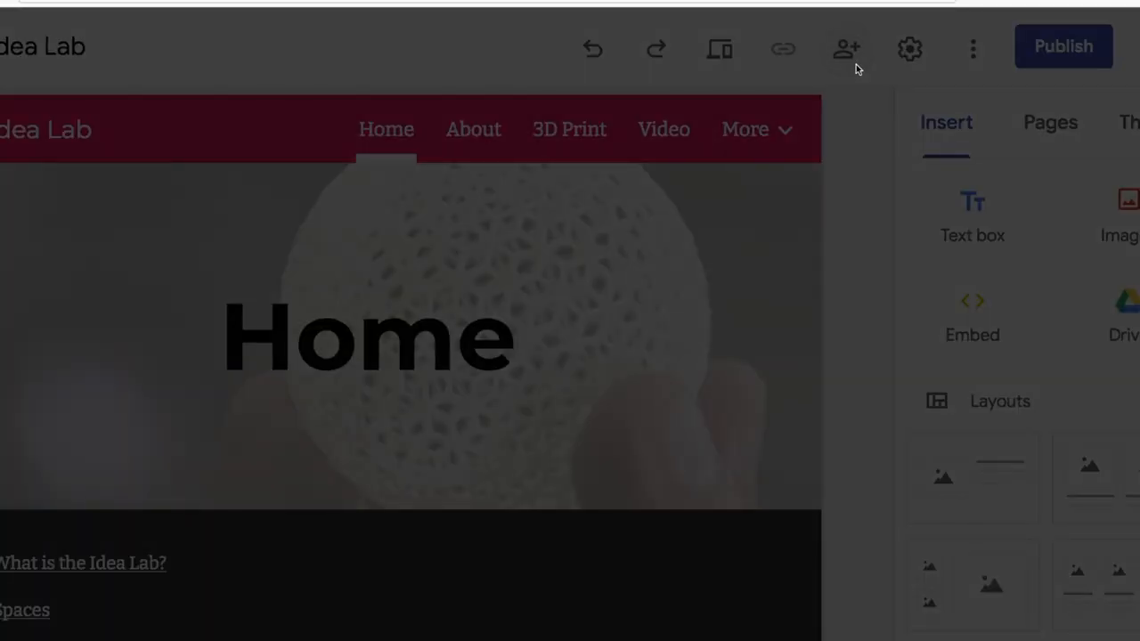
pyautogui.click(847, 48)
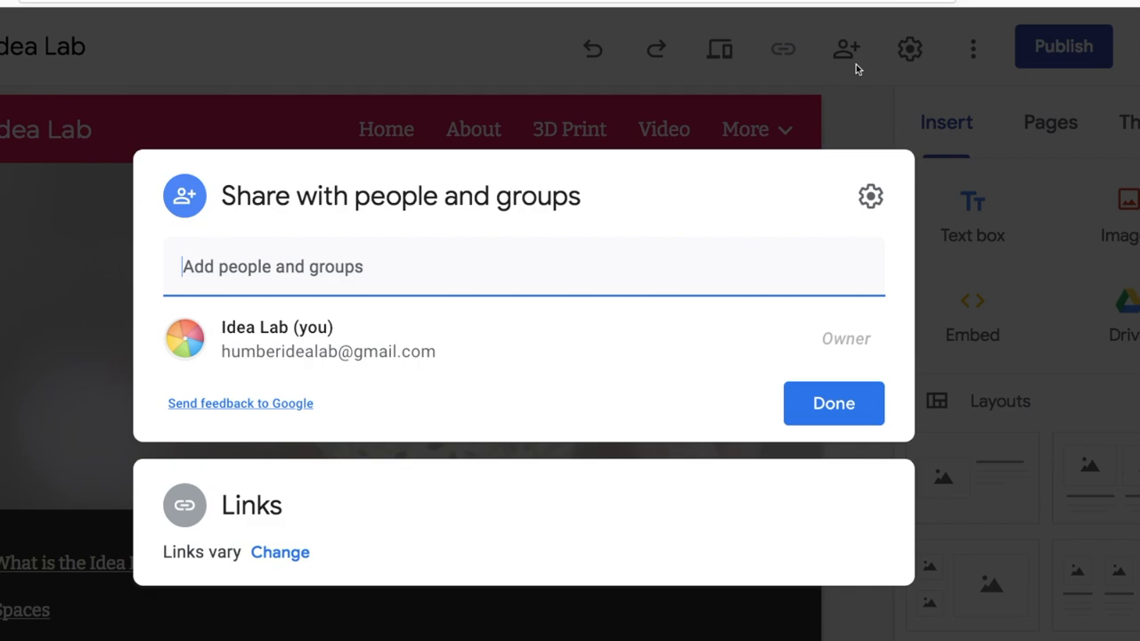
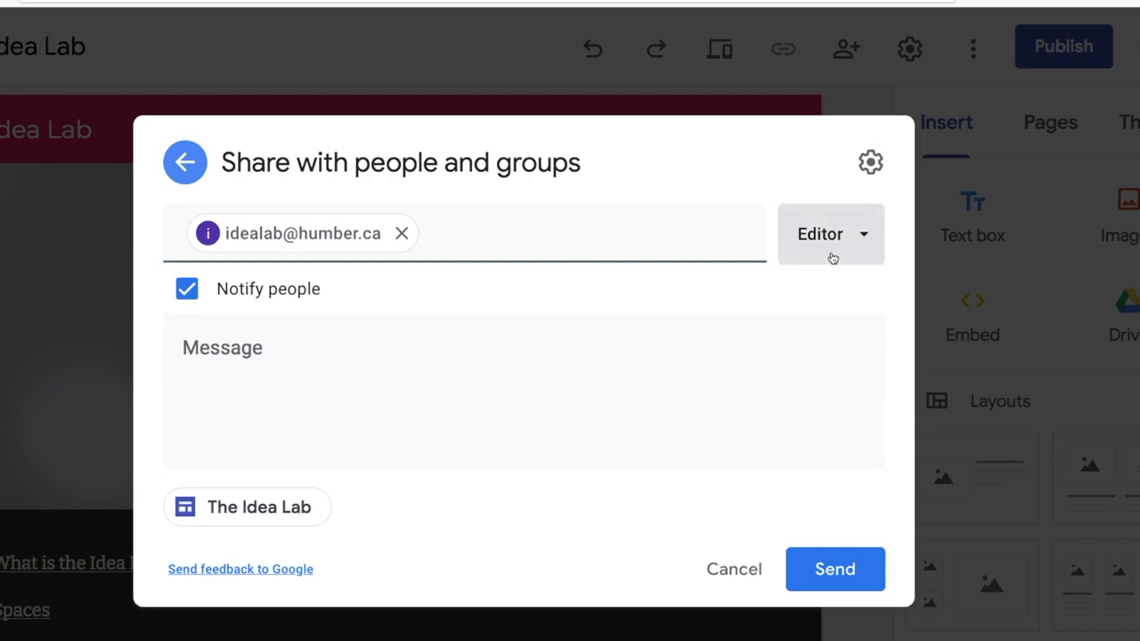
# Step: Make the recipient a Published Viewer with the note 'Here is my website assignment. Please let me know if you have any issues accessing it.'
pyautogui.click(830, 234)
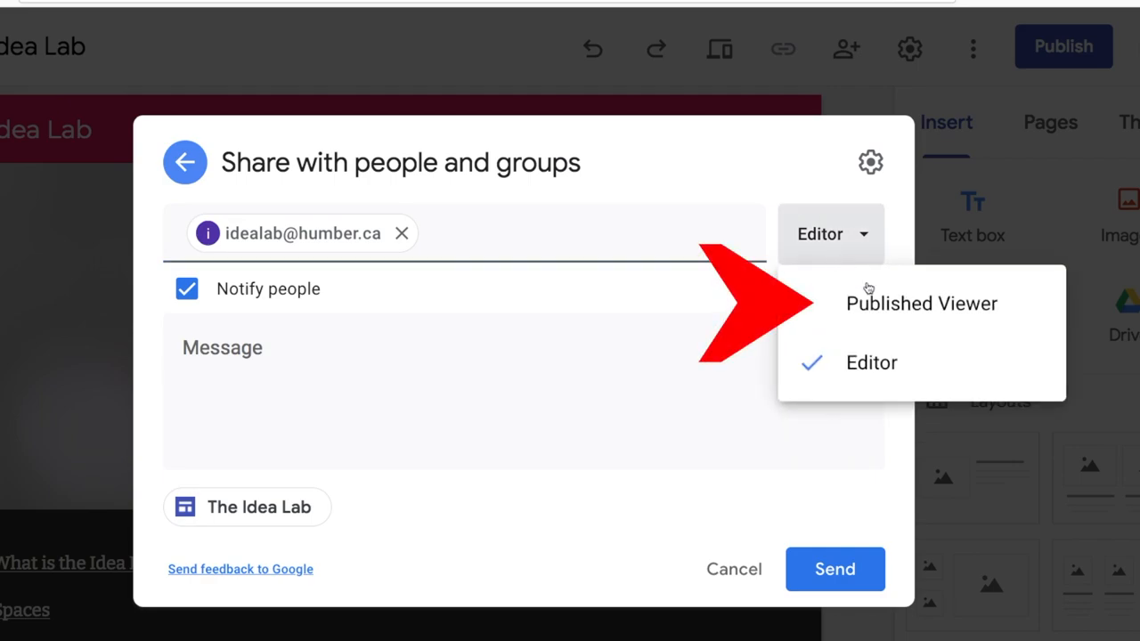
pyautogui.moveTo(891, 303)
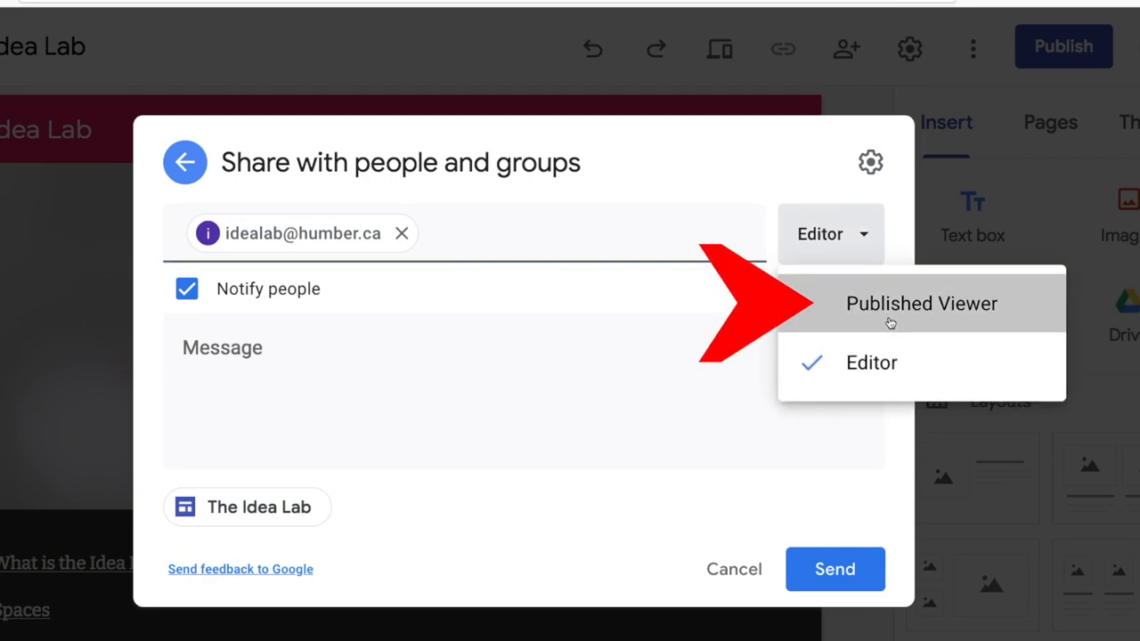
pyautogui.click(922, 303)
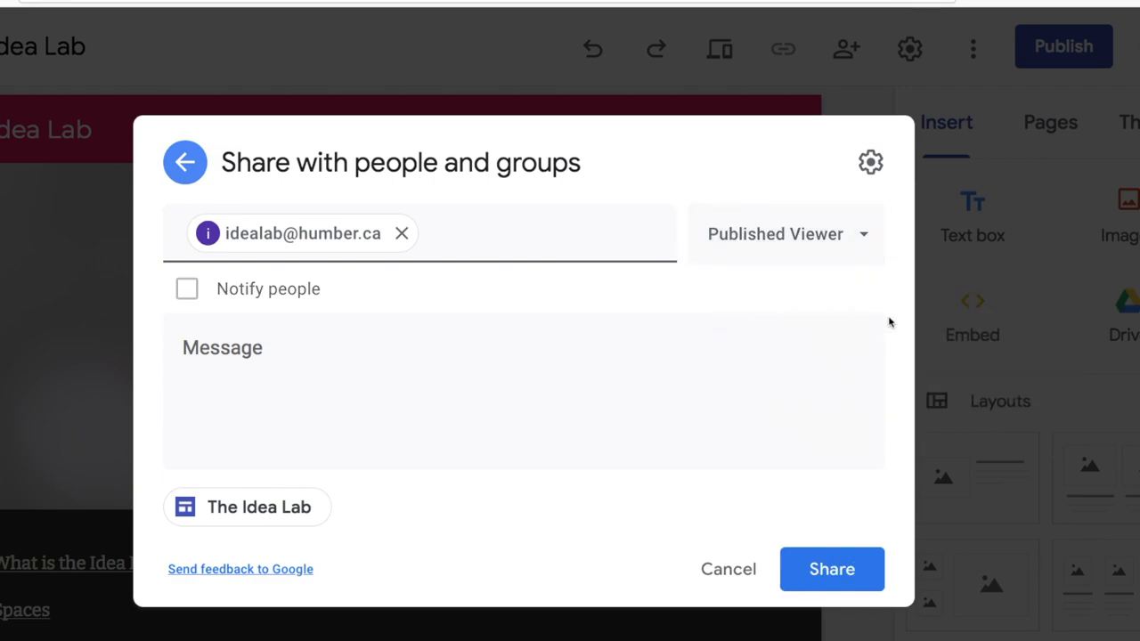
pyautogui.write('Here is my website assignment. Please let me know if you ha')
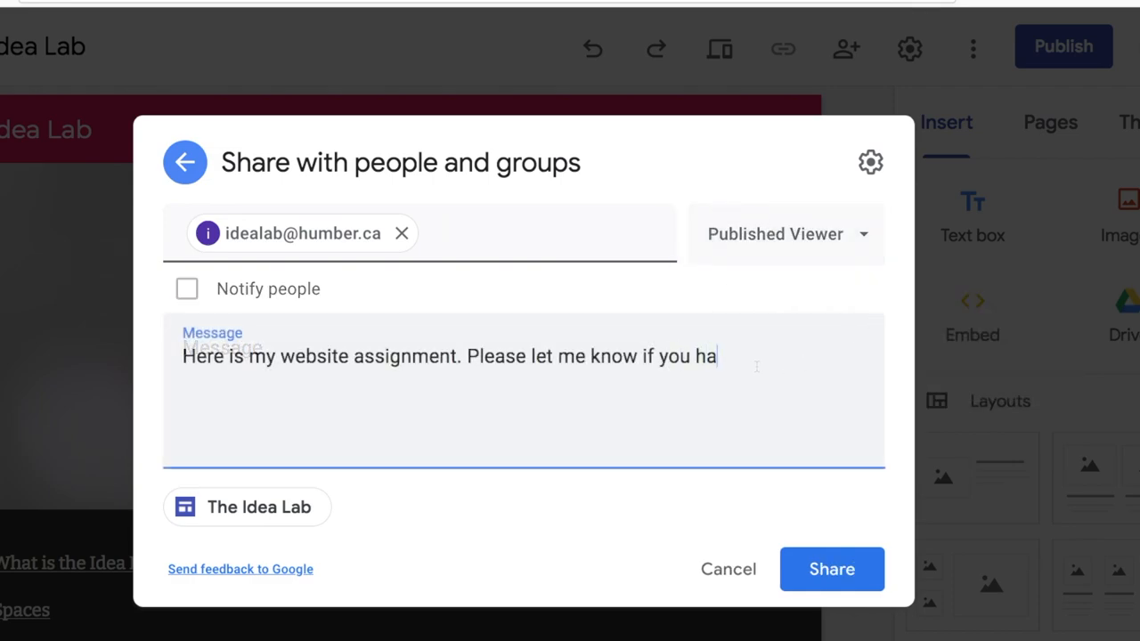
pyautogui.write('ve any issues acc')
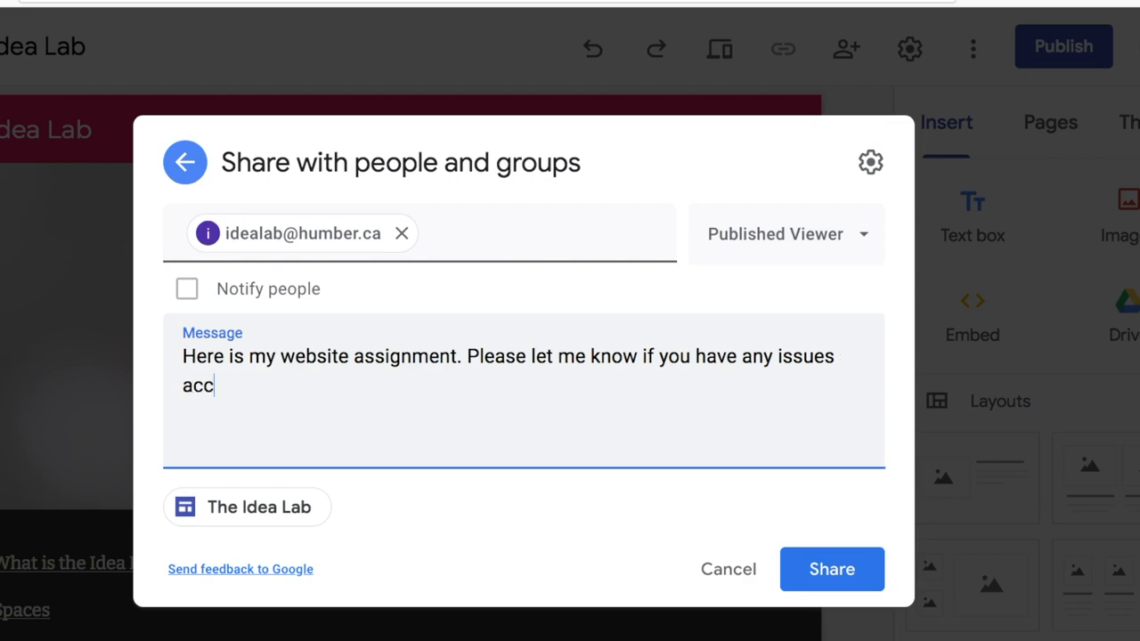
pyautogui.write('essing it.')
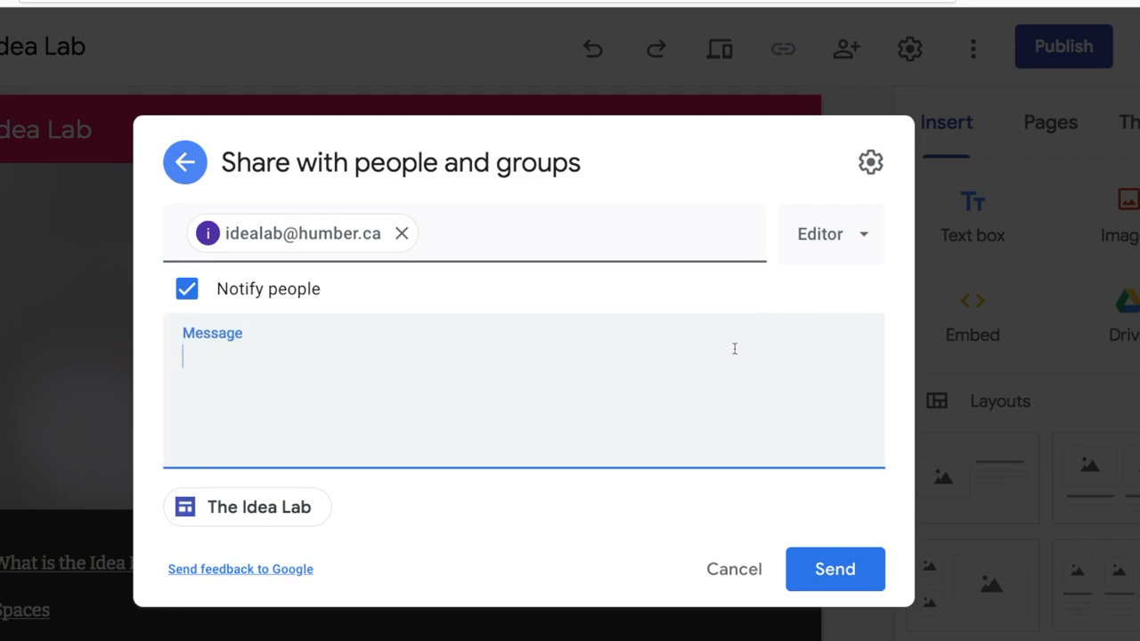
# Step: Send the invitation so the recipient appears as an Editor beneath the owner
pyautogui.write('You')
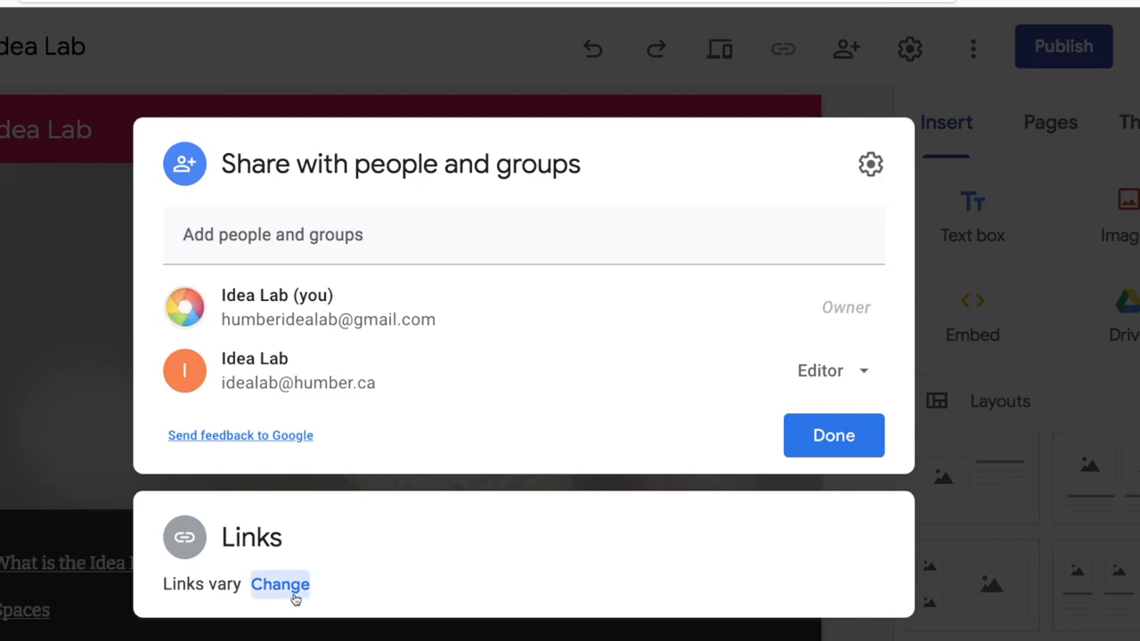
# Step: In link settings, try Restricted for the published site, then keep it Public and finish
pyautogui.click(280, 584)
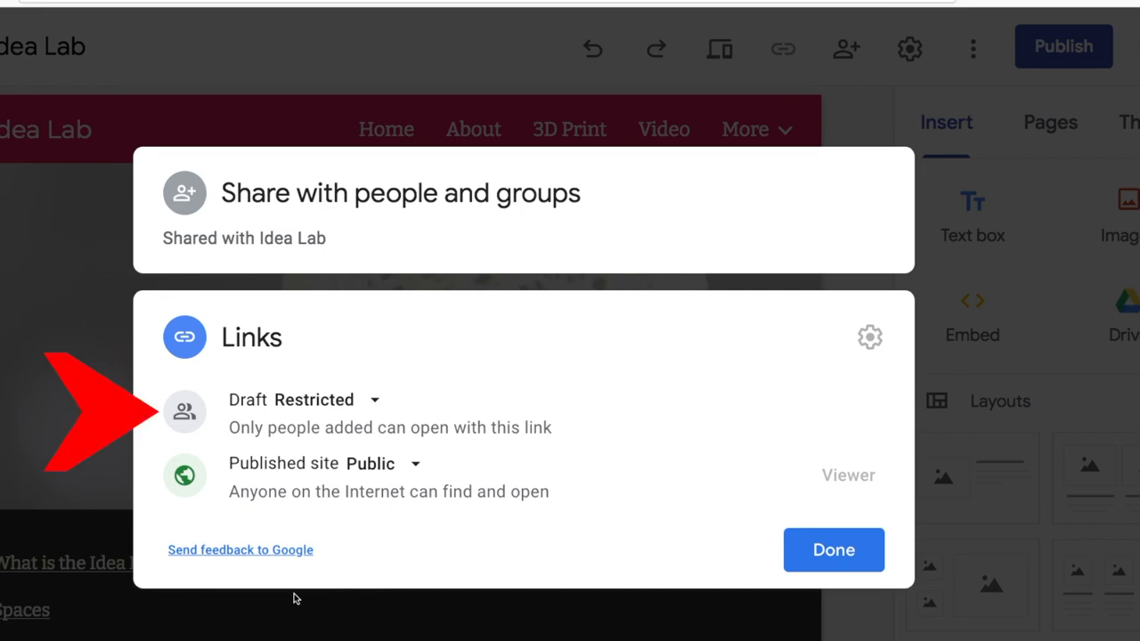
pyautogui.click(385, 464)
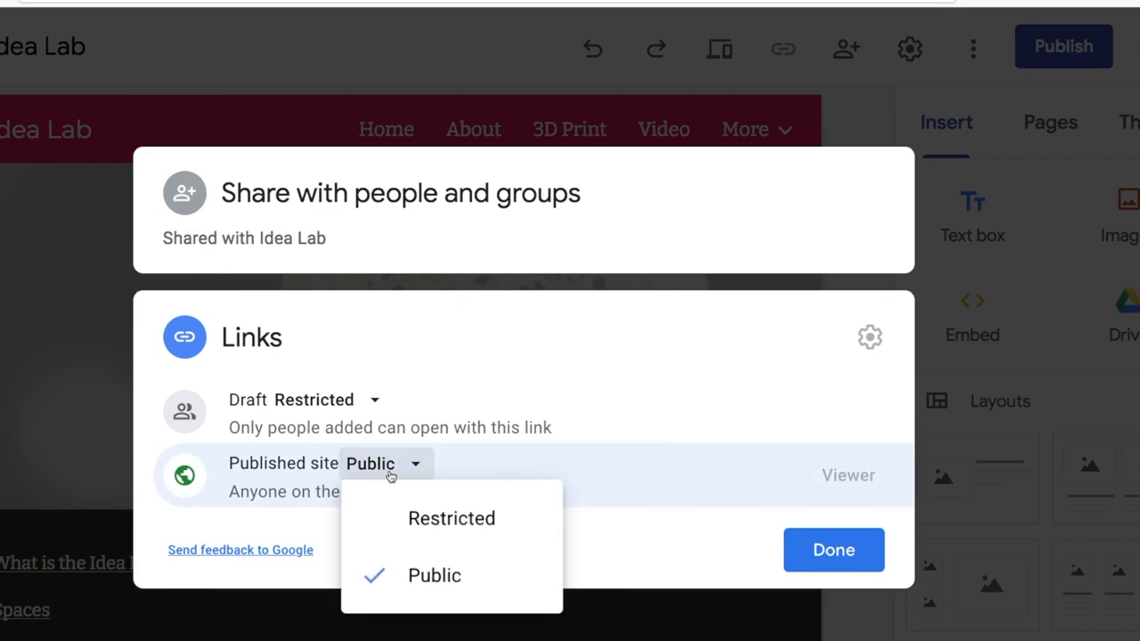
pyautogui.click(450, 518)
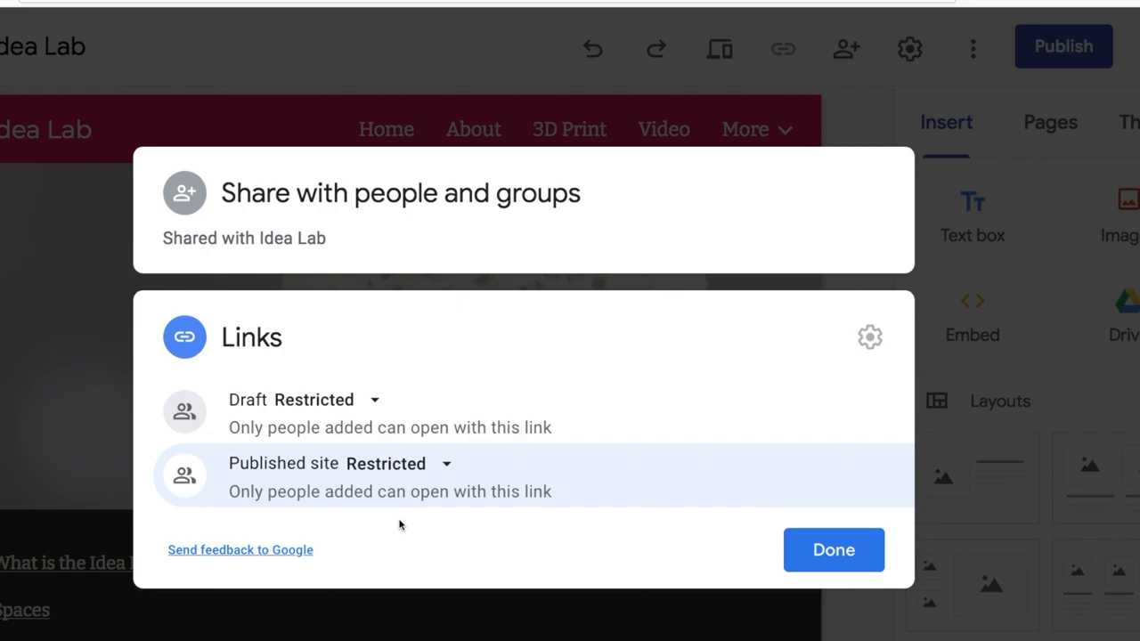
pyautogui.click(396, 463)
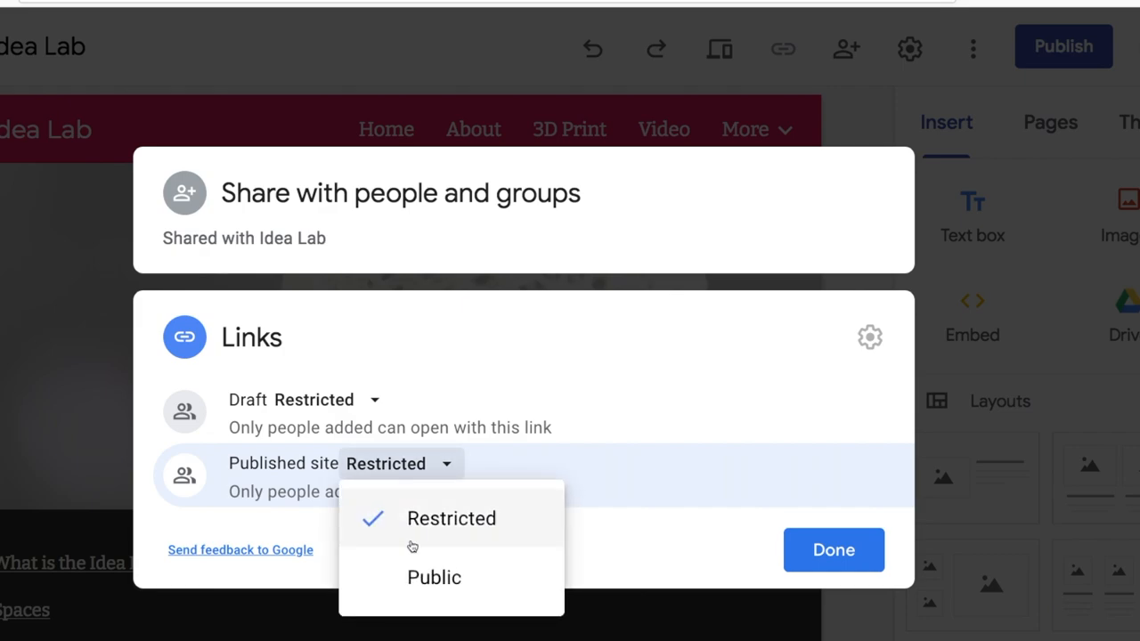
pyautogui.click(434, 577)
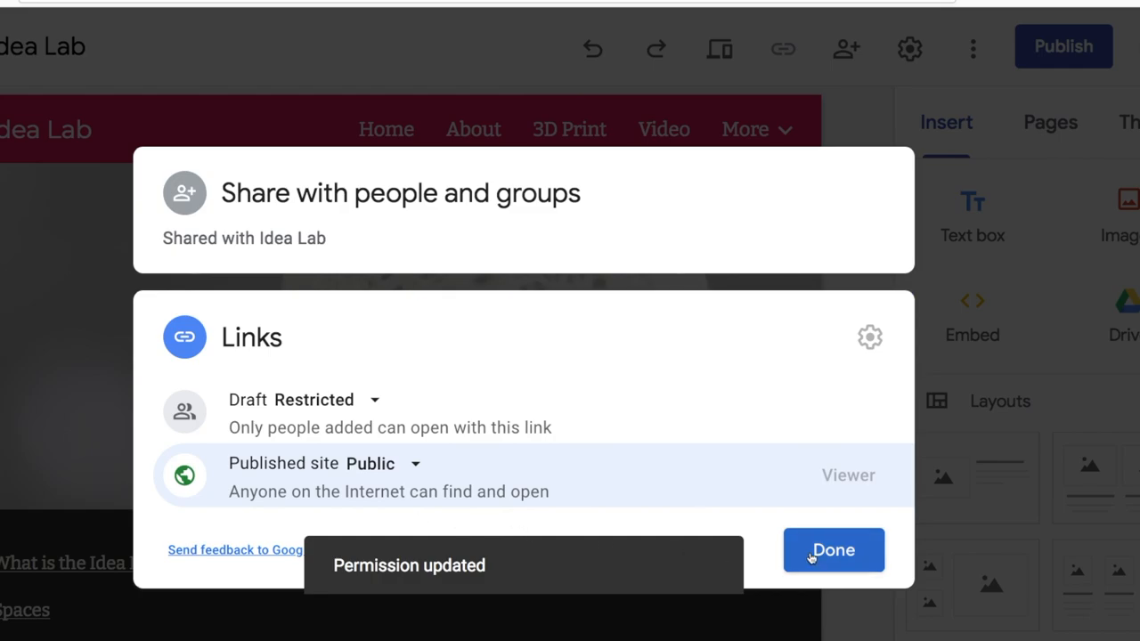
pyautogui.click(833, 550)
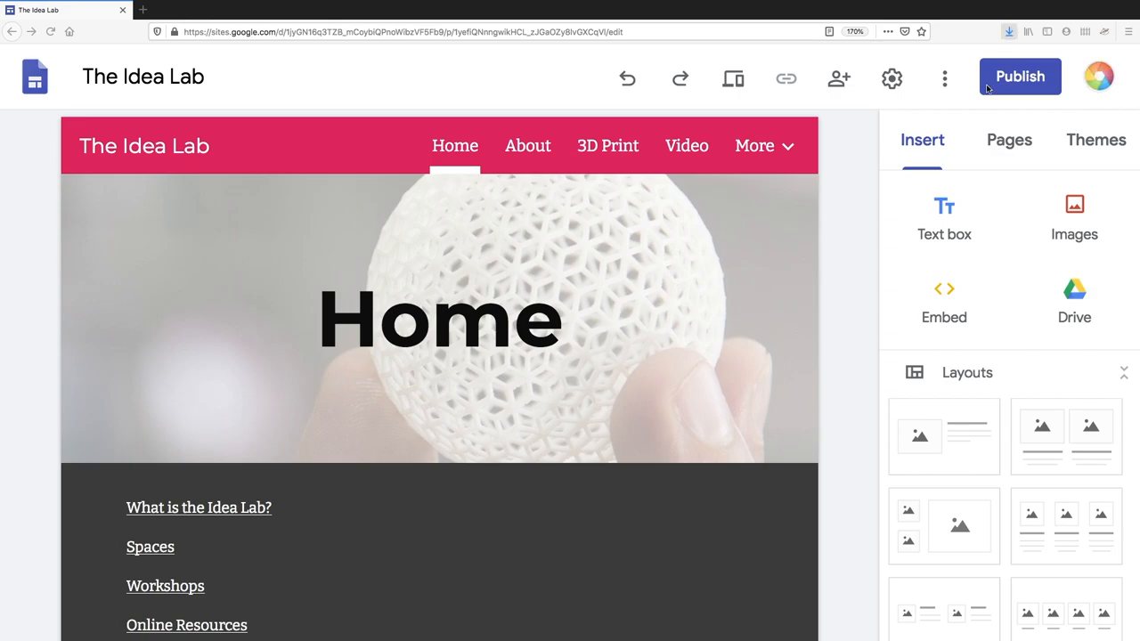
pyautogui.moveTo(1020, 77)
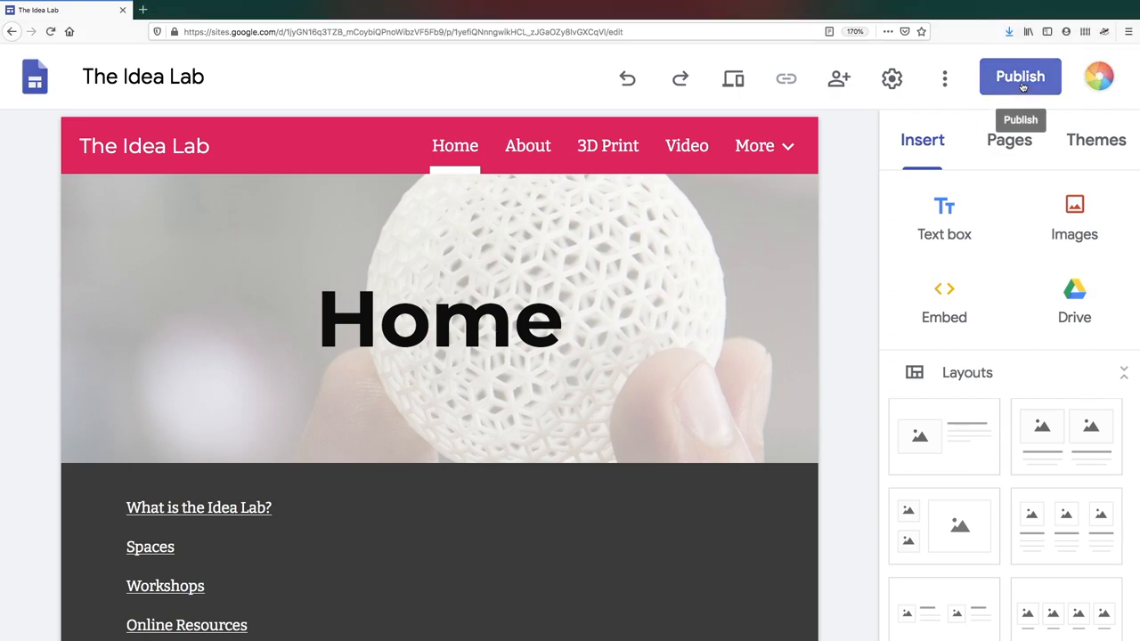
# Step: Start publishing with web address humberidealab and ask search engines not to display the site
pyautogui.click(1020, 77)
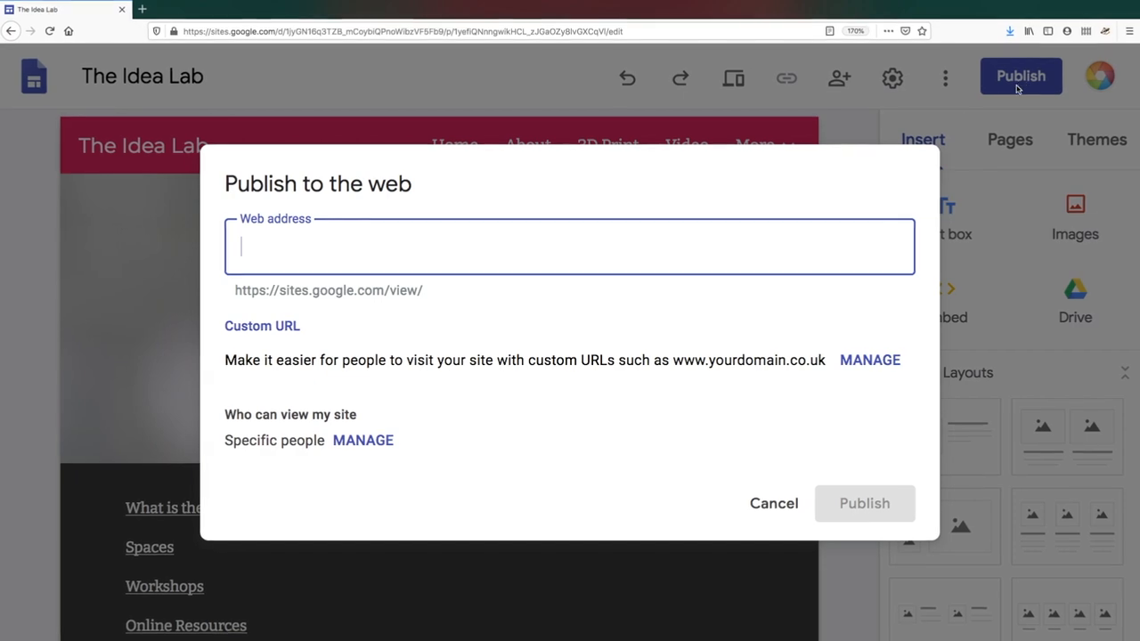
pyautogui.write('idealab')
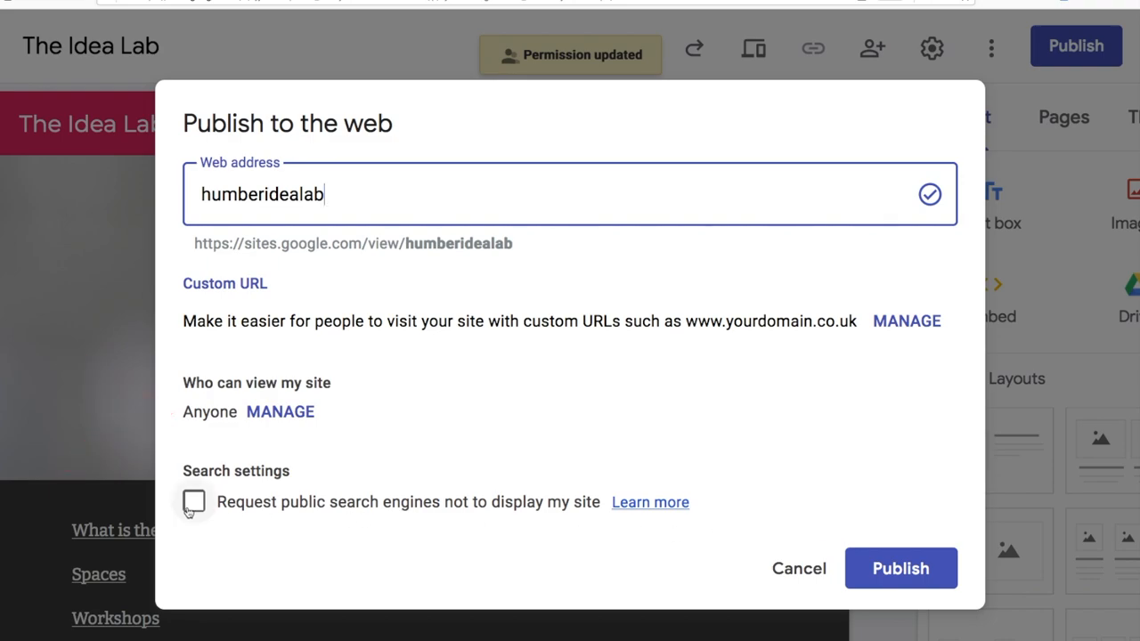
pyautogui.click(195, 501)
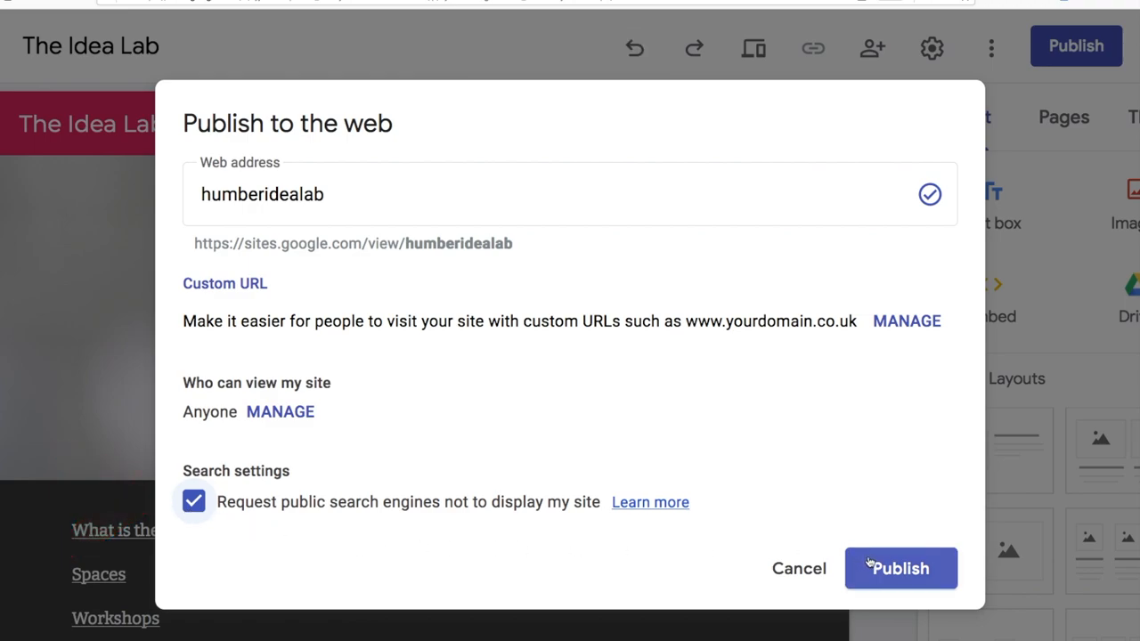
# Step: Publish the site, then bring up the review of unpublished changes
pyautogui.click(901, 569)
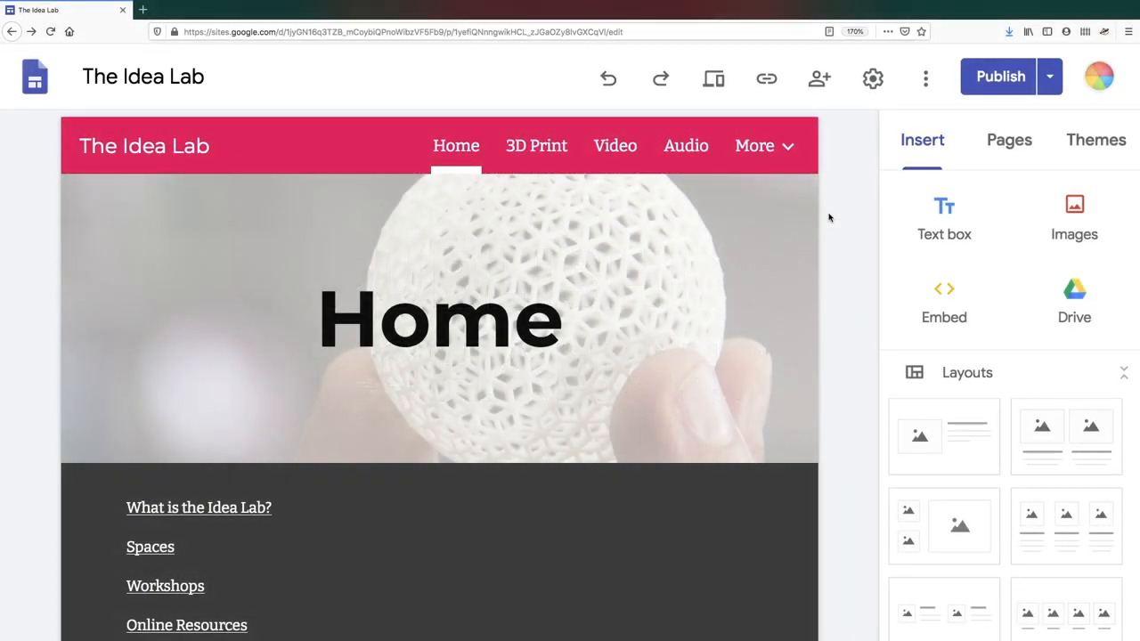
pyautogui.click(1000, 76)
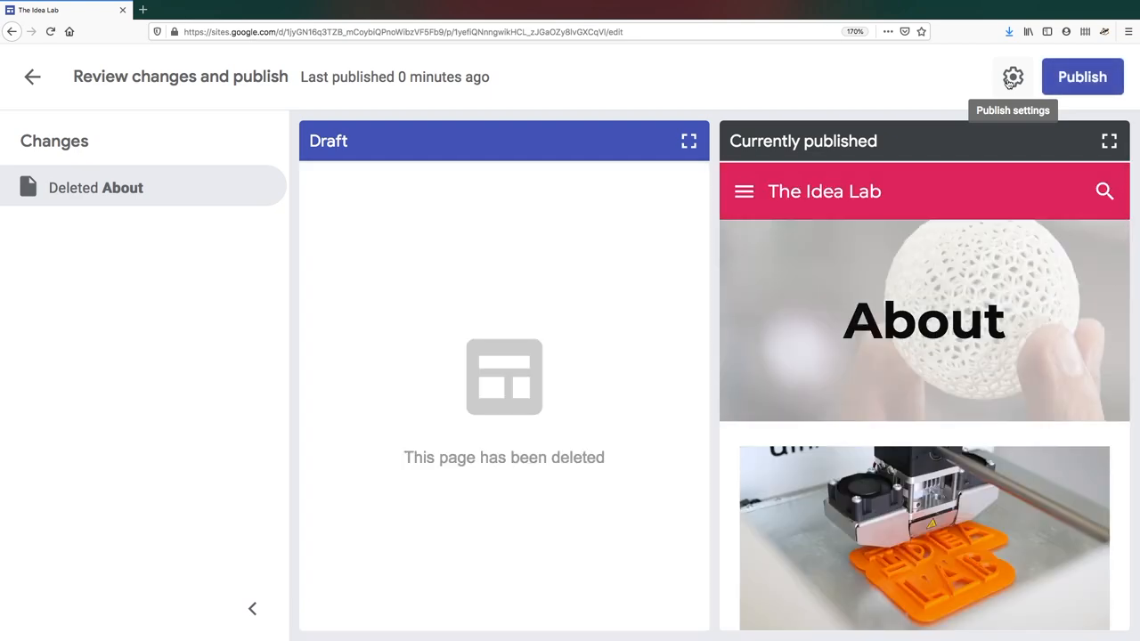
pyautogui.moveTo(1083, 76)
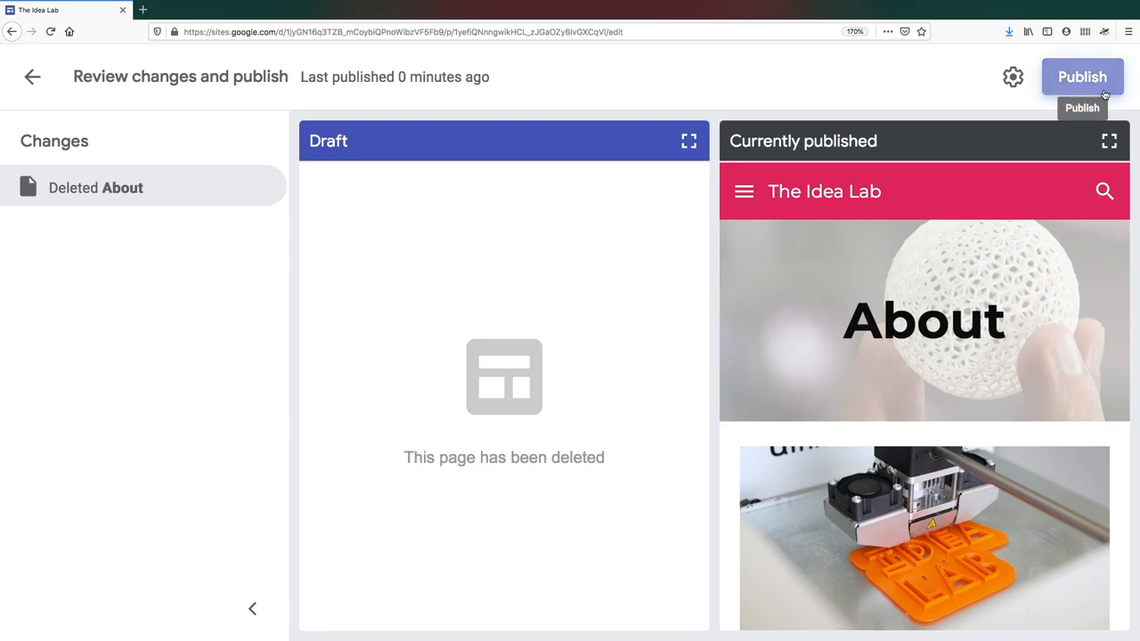